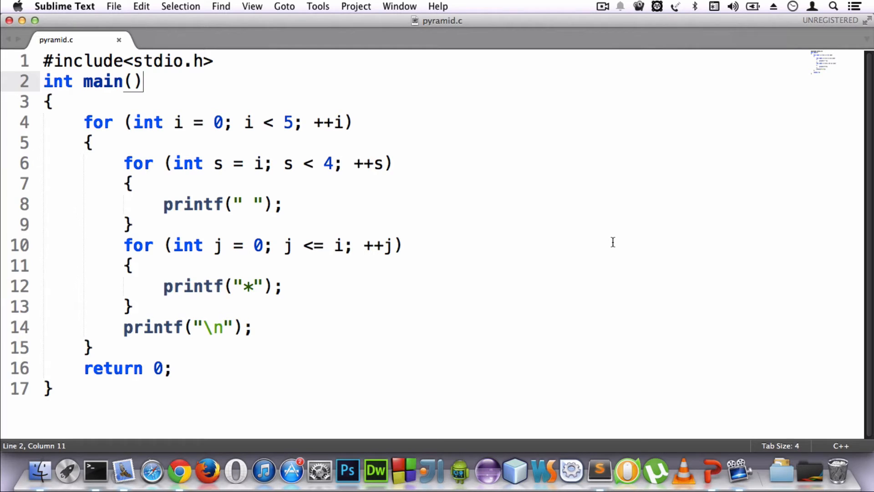
mouse_move(563, 221)
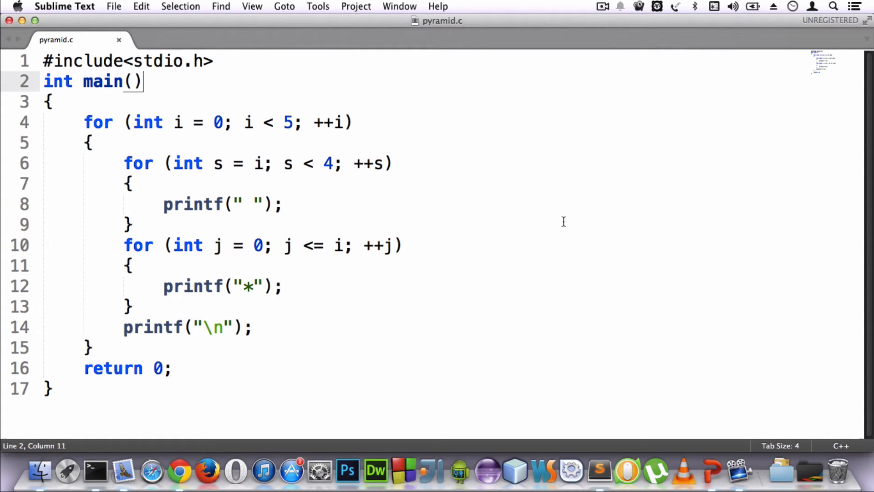
mouse_move(42, 56)
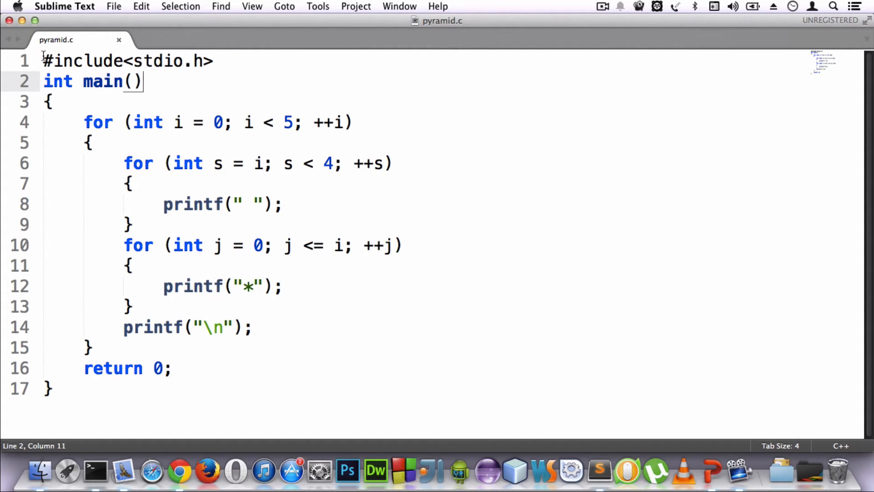
Comment the line 4 outer loop as //rows 0,1,2,3,4, then move to line 6's end
click(214, 60)
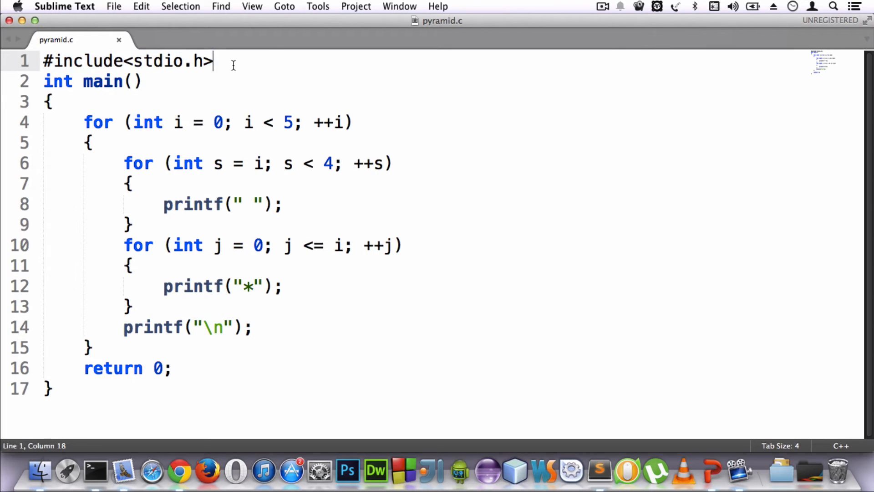
mouse_move(31, 81)
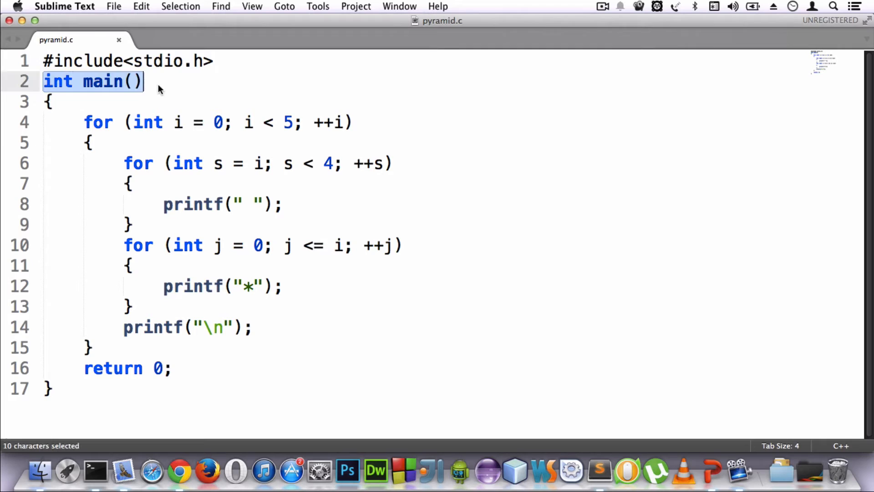
double_click(109, 367)
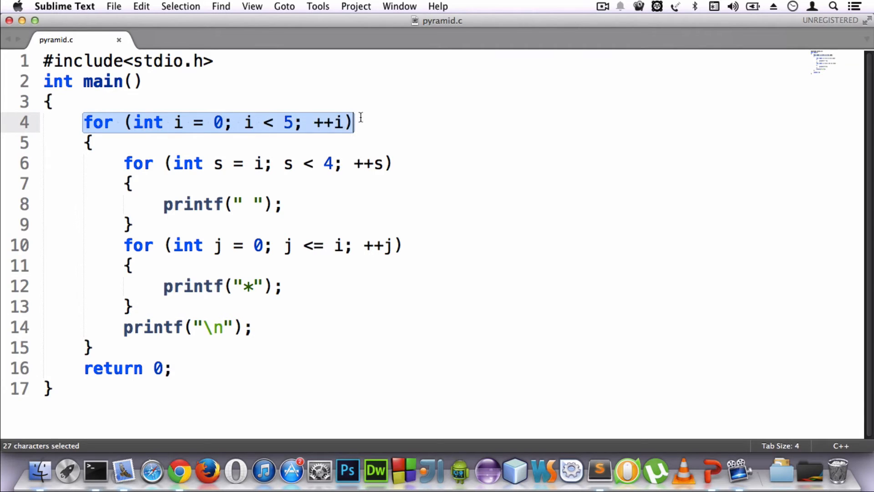
text(//)
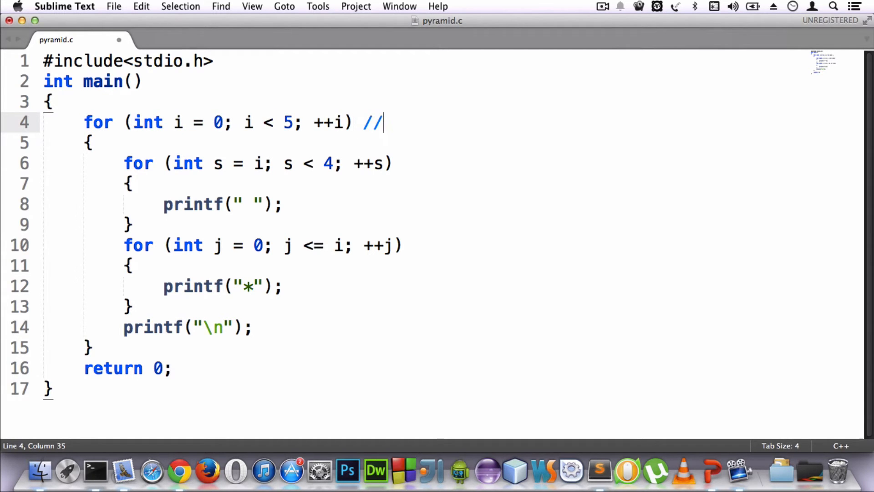
text(rows)
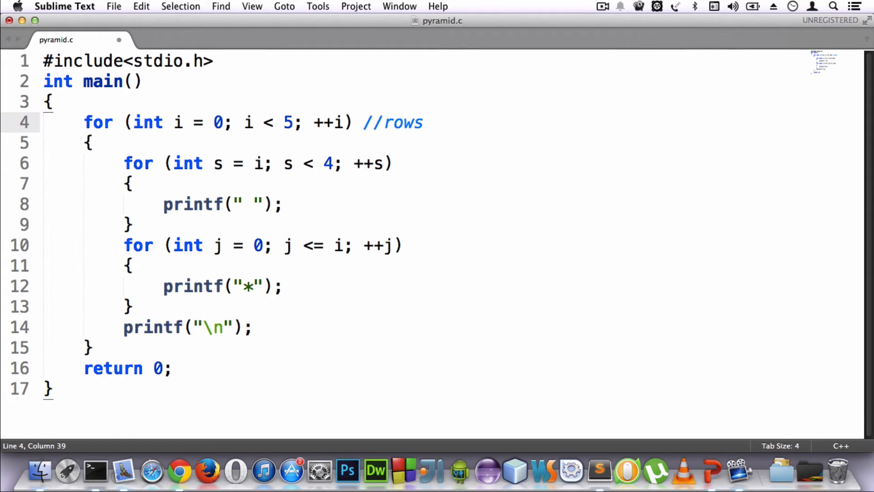
double_click(218, 122)
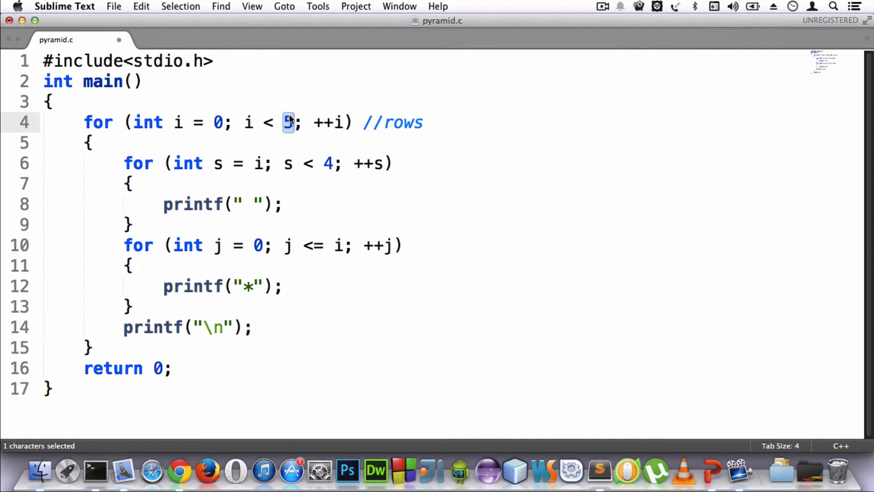
text(5)
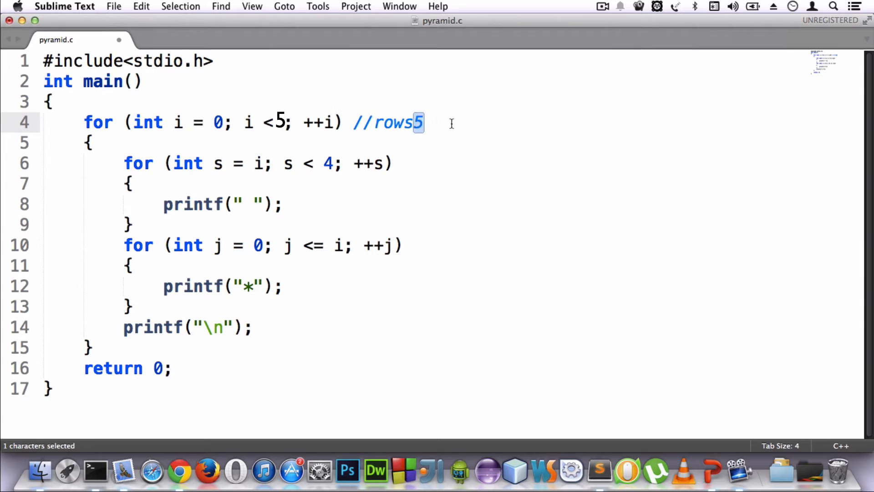
text(0,1,)
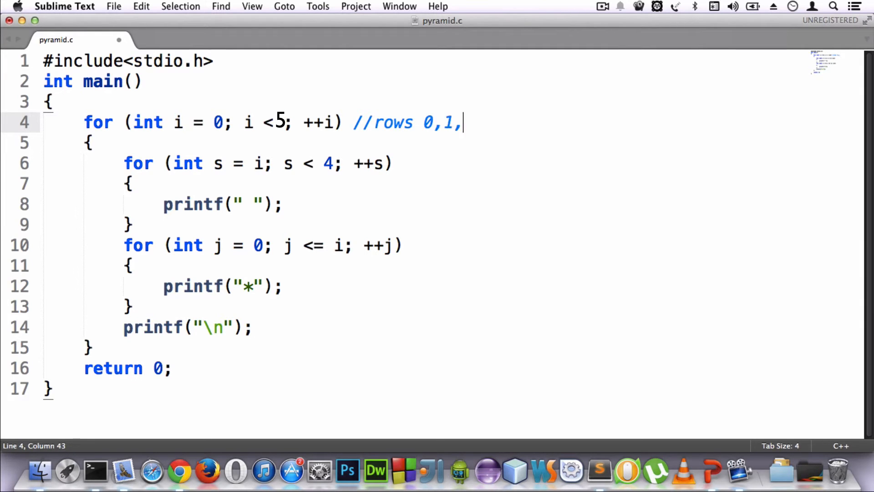
text(2,3,4)
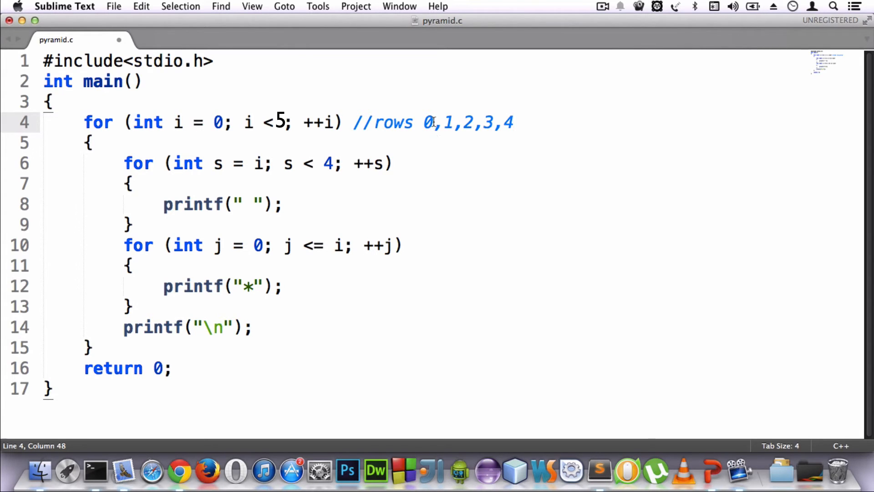
double_click(427, 122)
text( //)
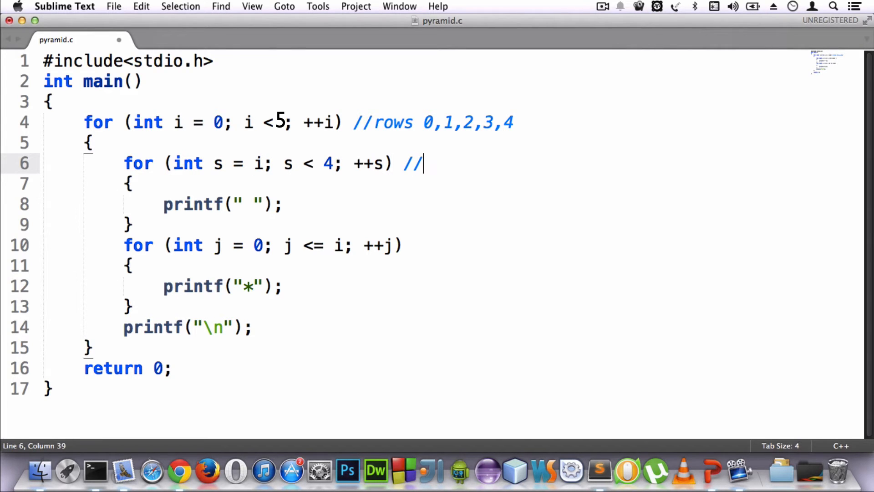
Complete the line 6 comment as //spaces 0,1,2,3 and highlight the space-print statement
text(spaces)
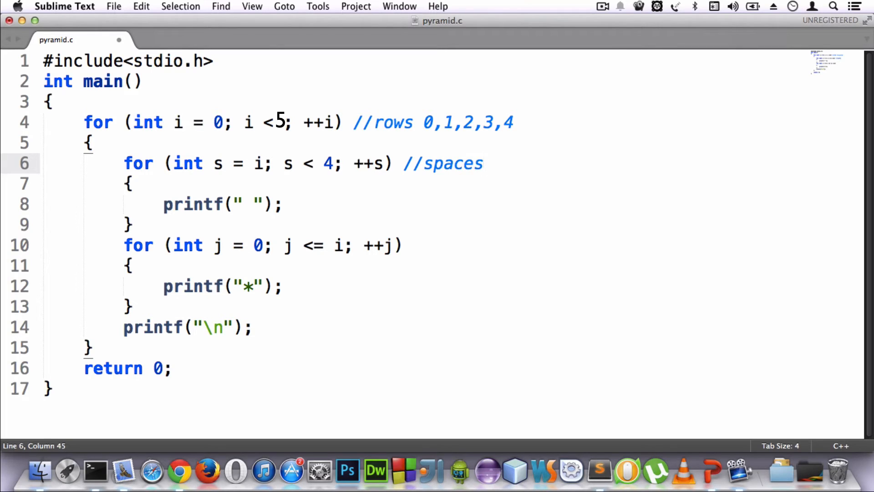
text(0,1)
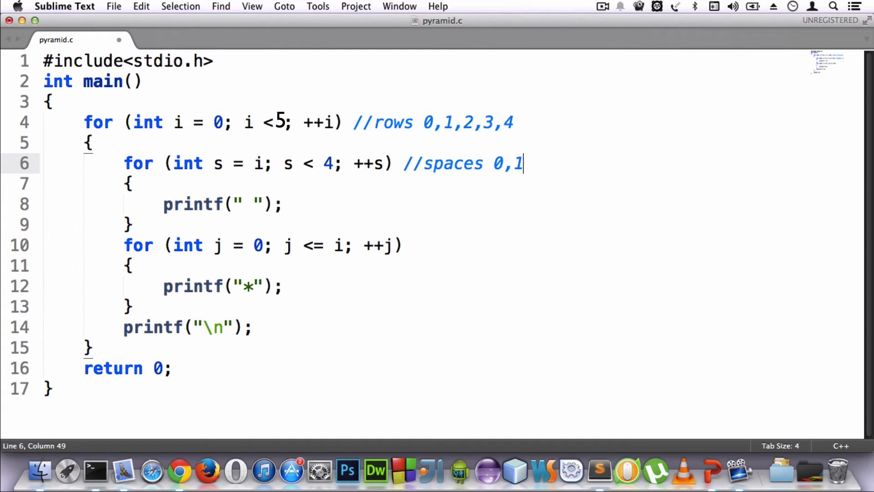
text(,2,3)
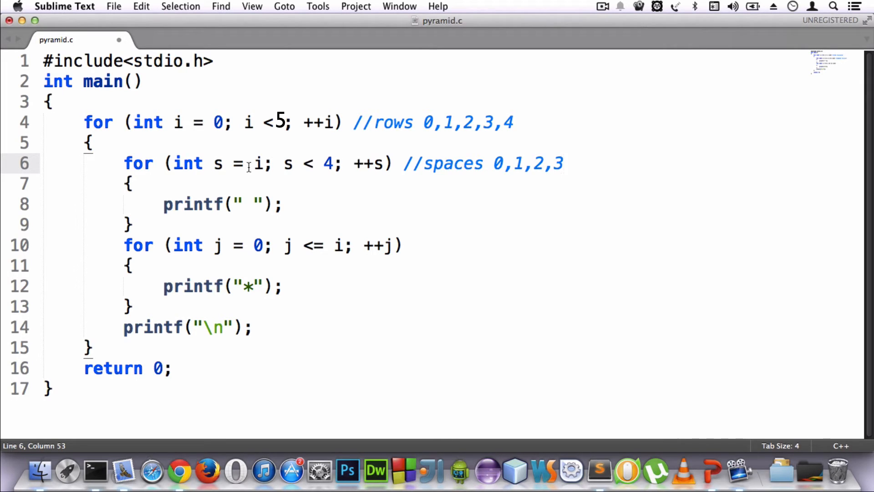
drag(164, 204, 284, 204)
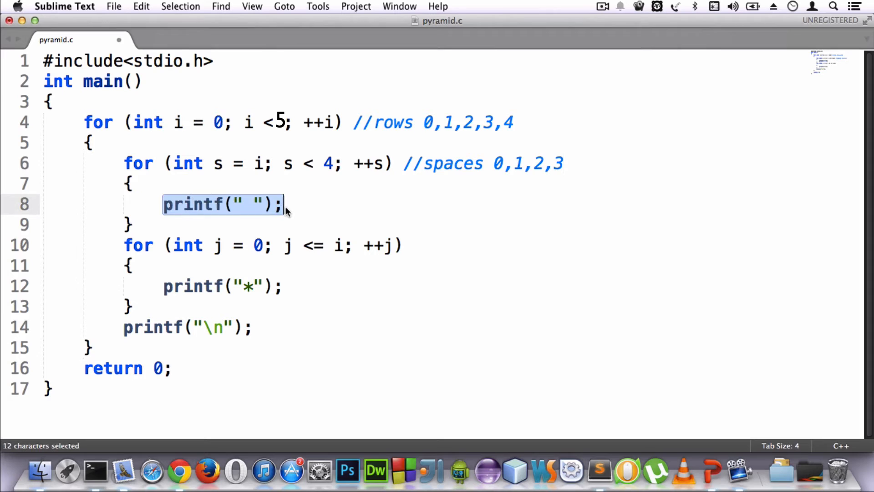
click(286, 204)
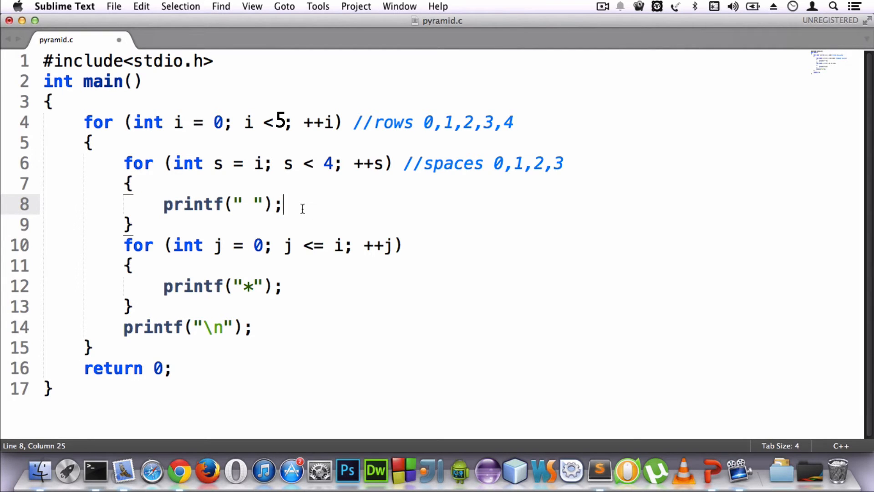
mouse_move(408, 244)
text( //)
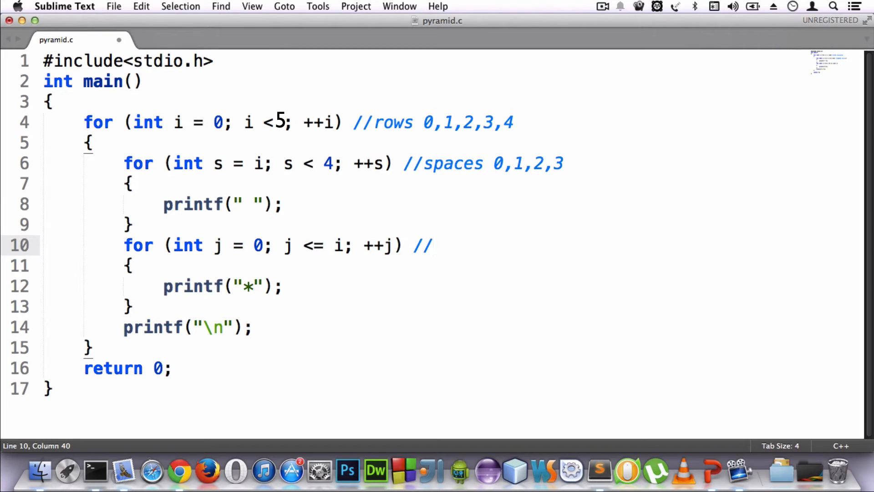
Add a //stars comment to the line 10 loop and highlight the star and newline statements
text(stars)
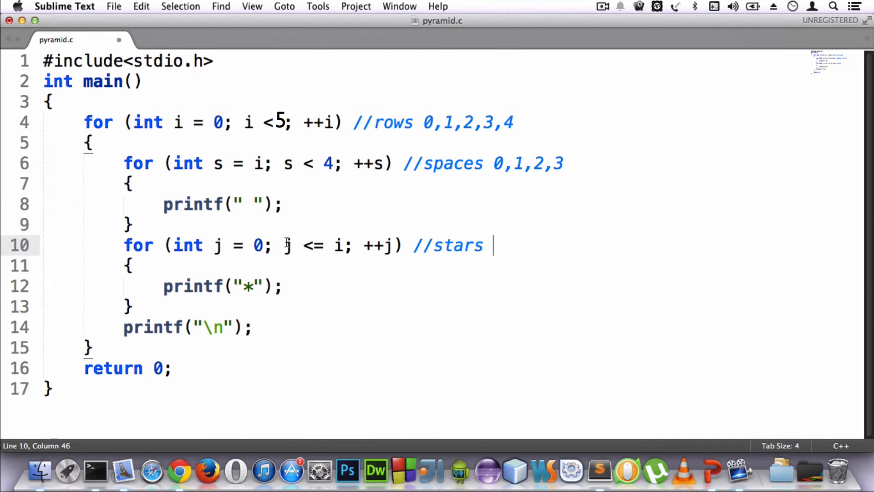
double_click(258, 245)
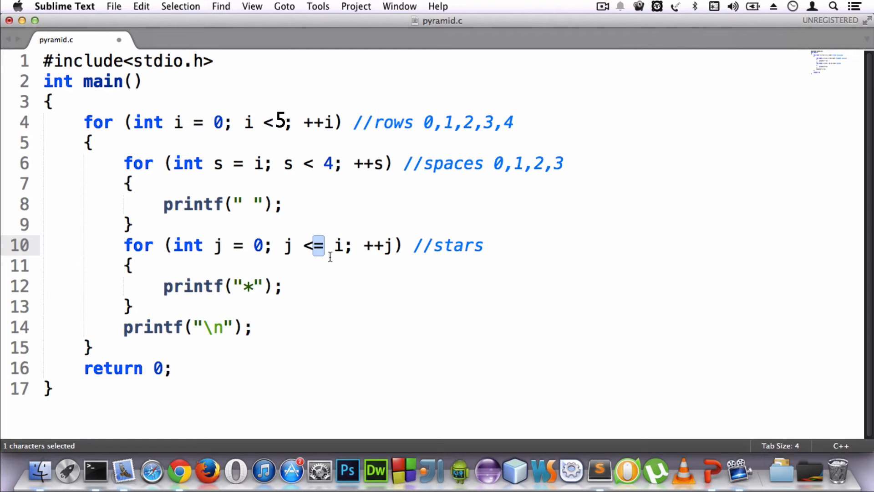
triple_click(224, 286)
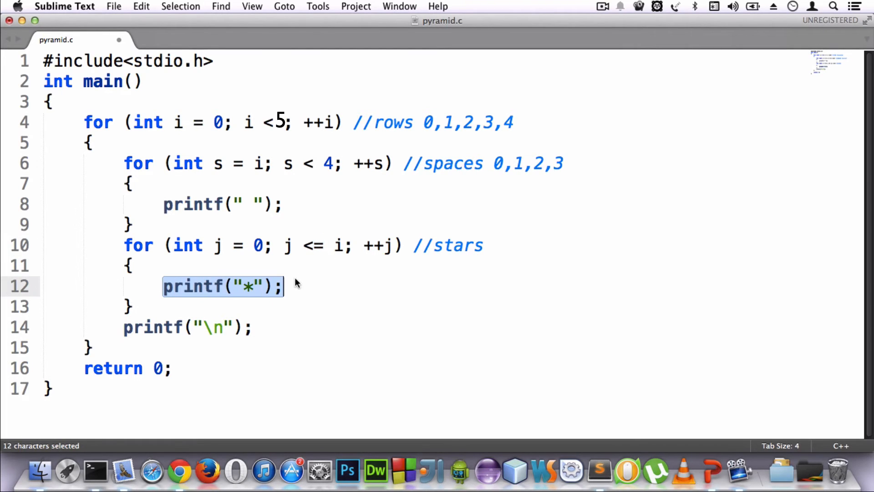
click(285, 286)
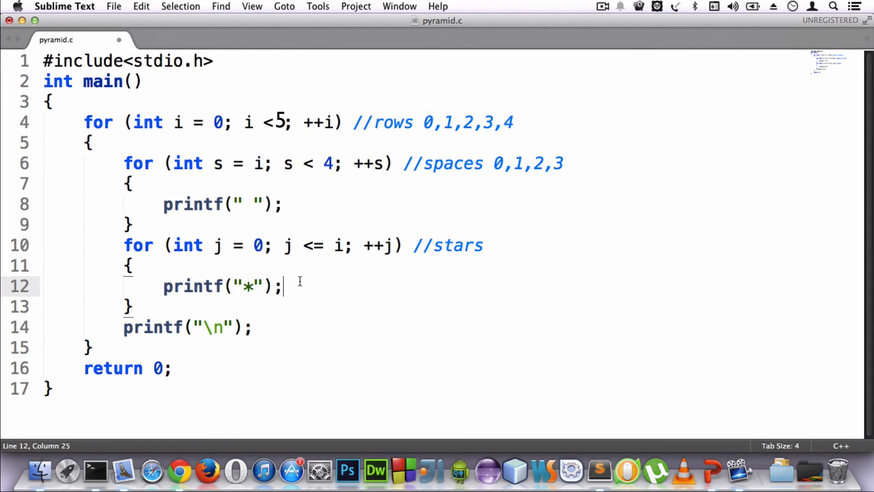
mouse_move(149, 277)
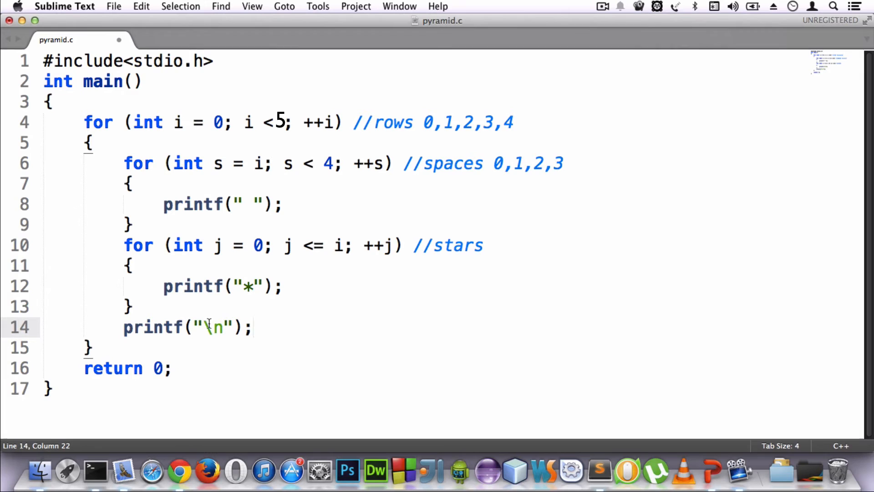
double_click(215, 327)
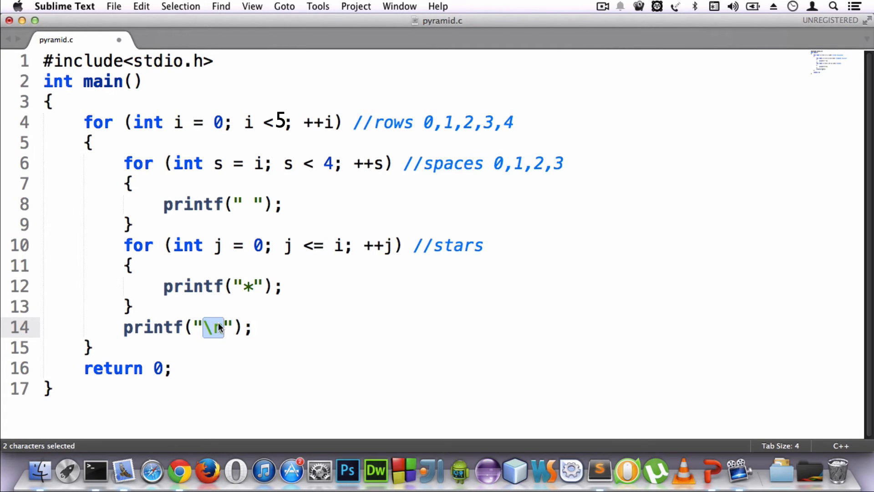
mouse_move(279, 454)
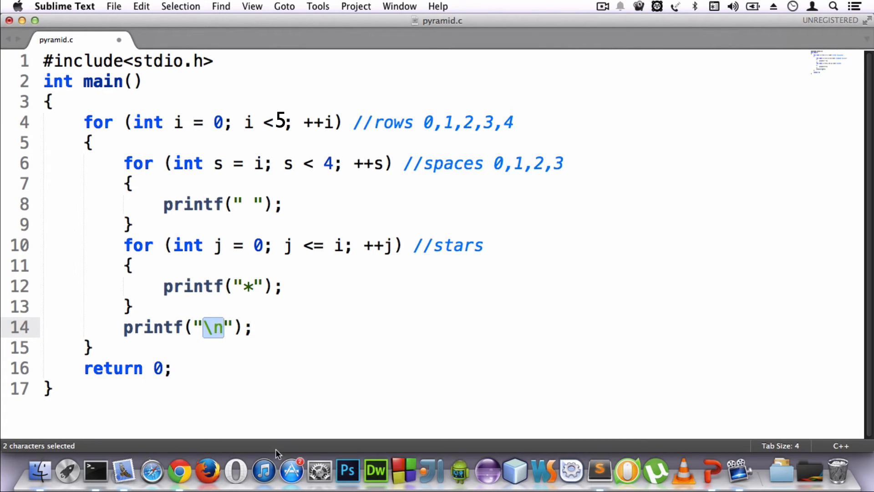
click(94, 470)
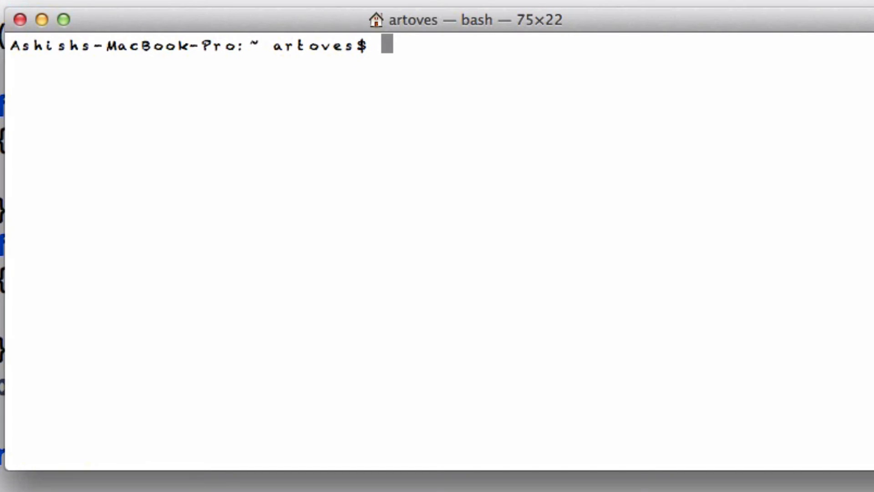
mouse_move(144, 102)
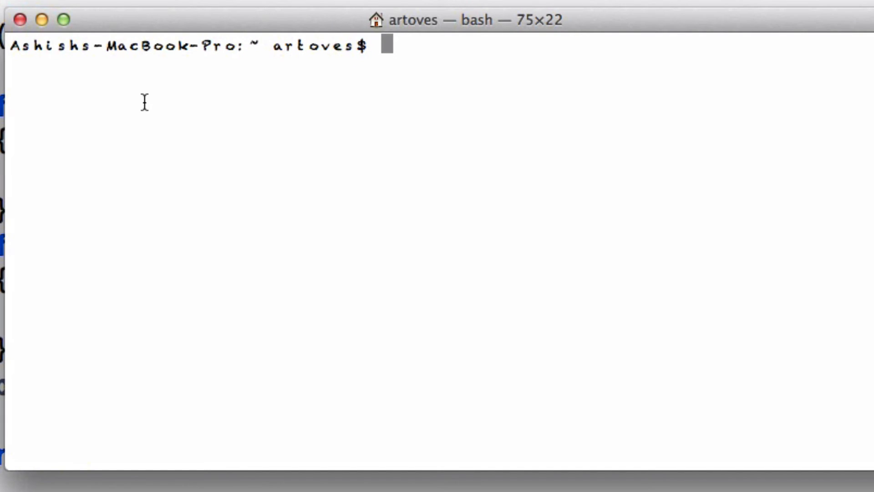
Change to Desktop and compile pyramid.c with gcc into Hello
text(cd Desktop/)
text(ls)
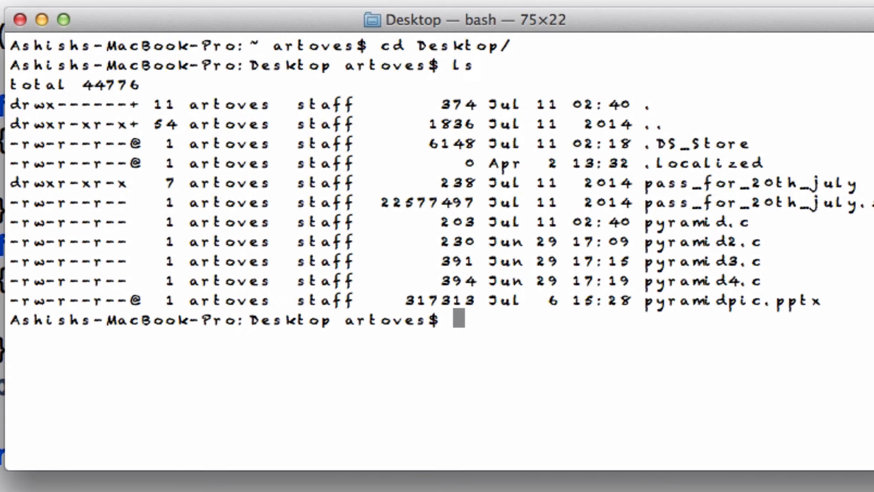
mouse_move(655, 224)
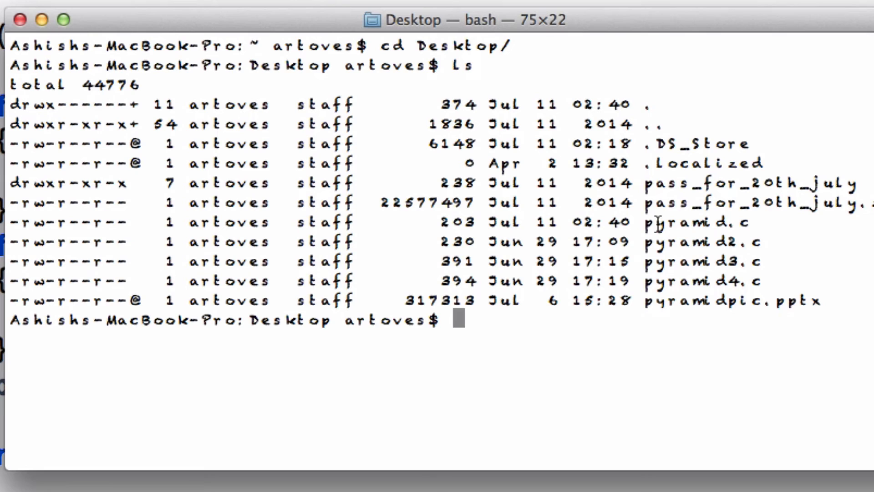
mouse_move(483, 336)
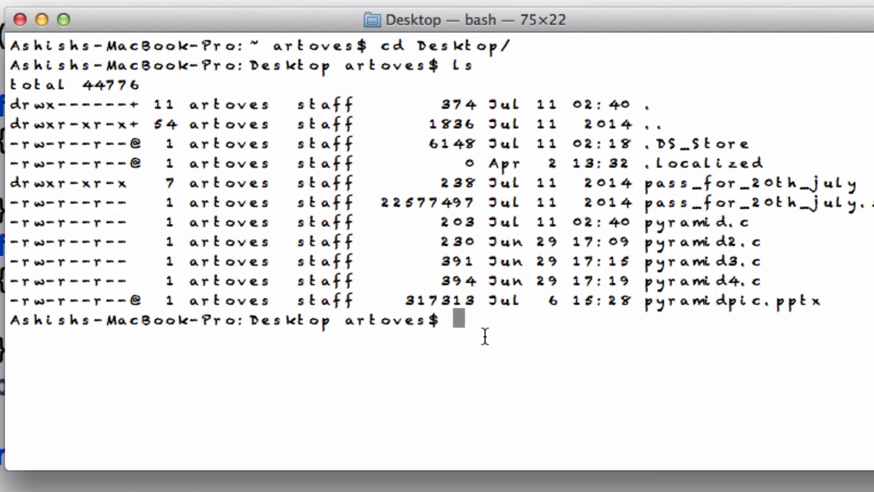
text(gcc)
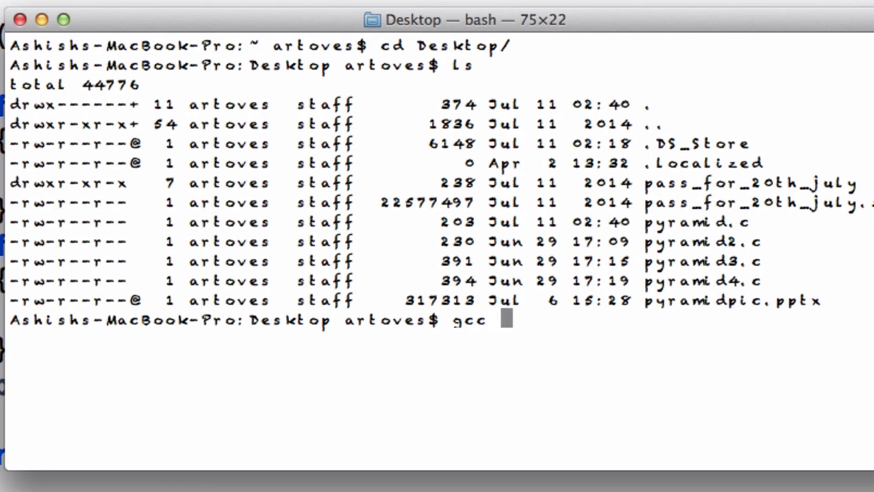
text(pyramid.c)
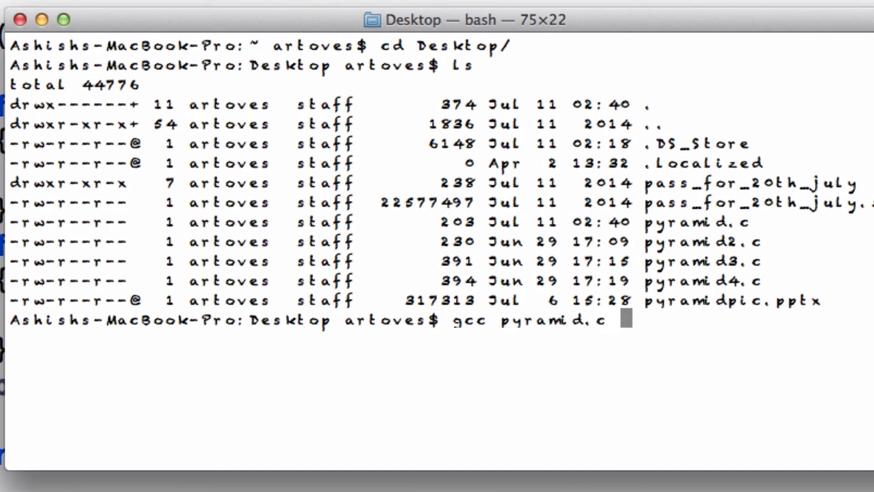
text(-o)
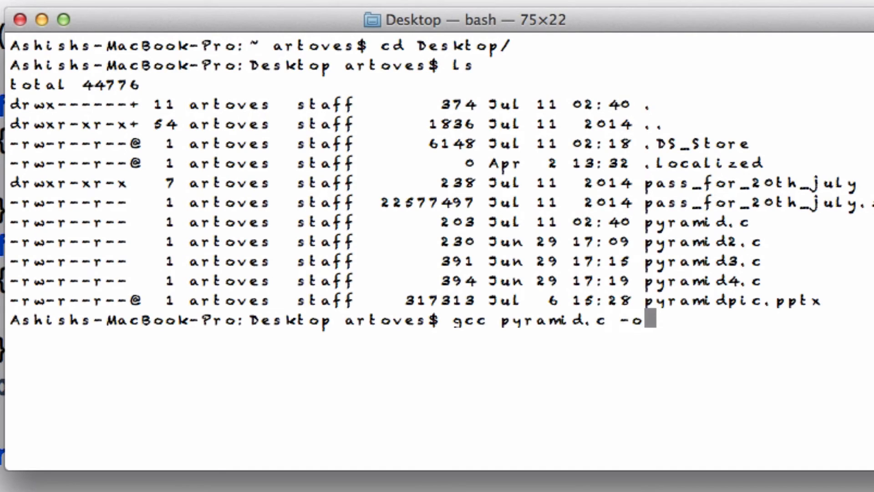
text(Hello)
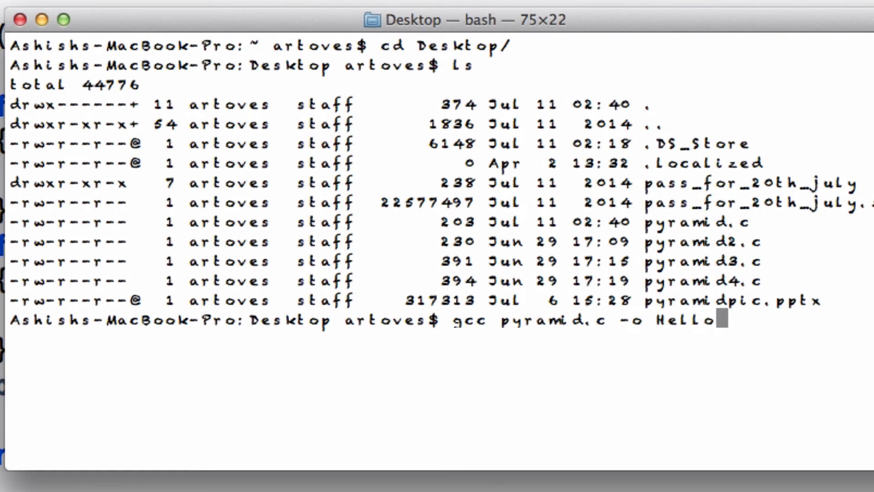
key(Return)
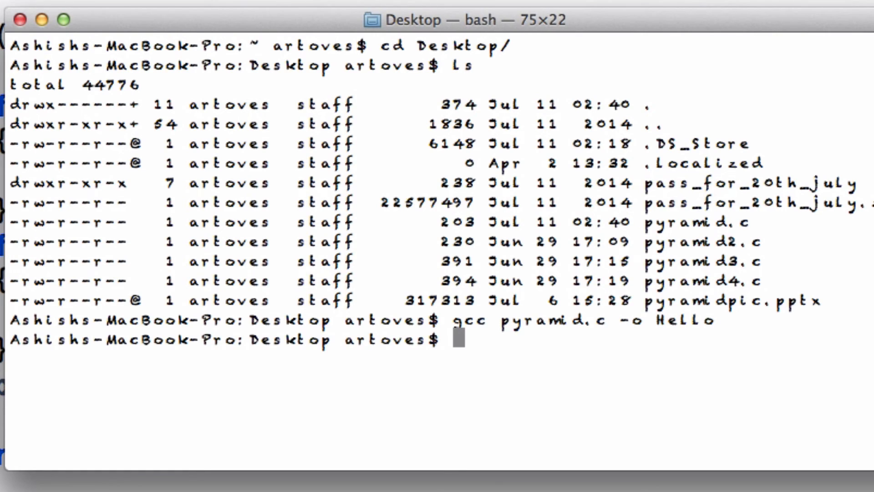
Run ./Hello to print the star pyramid
text(H)
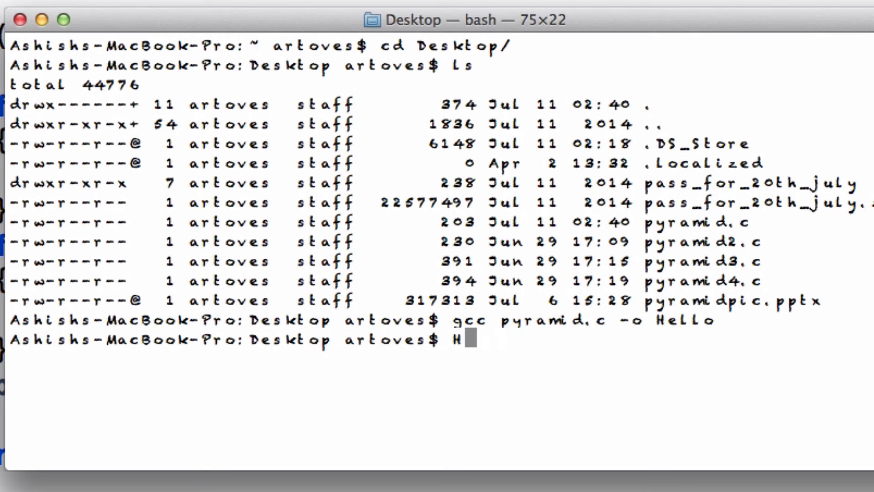
text(ello)
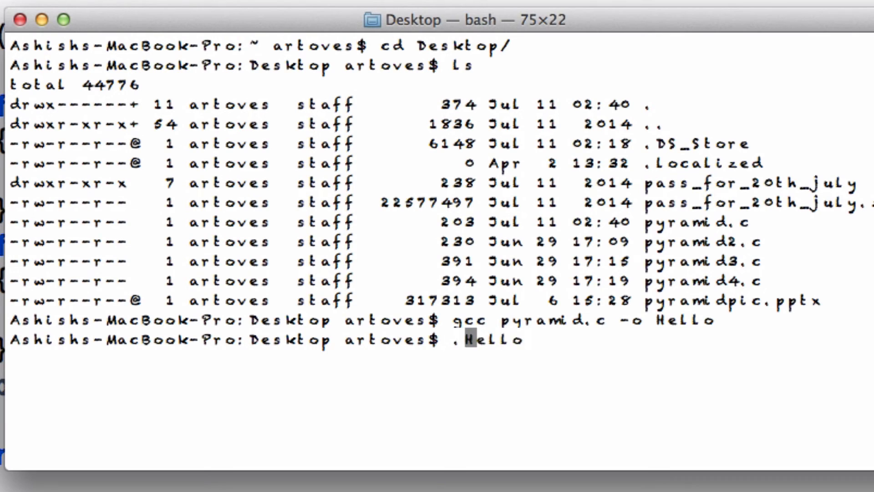
key(Return)
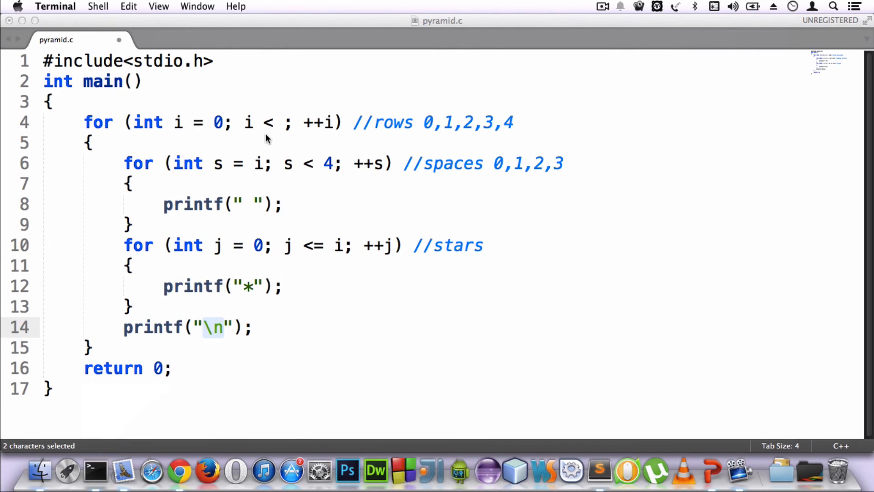
mouse_move(218, 117)
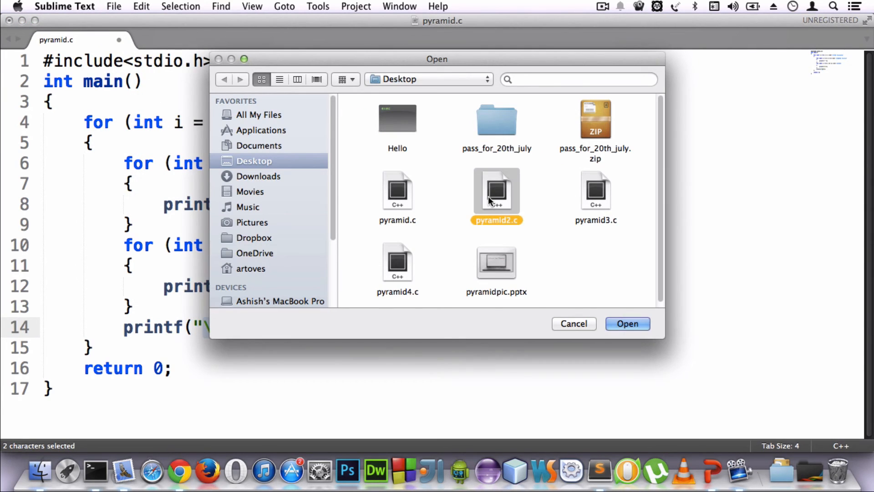
Open pyramid2.c from the Desktop in a new editor tab
click(626, 323)
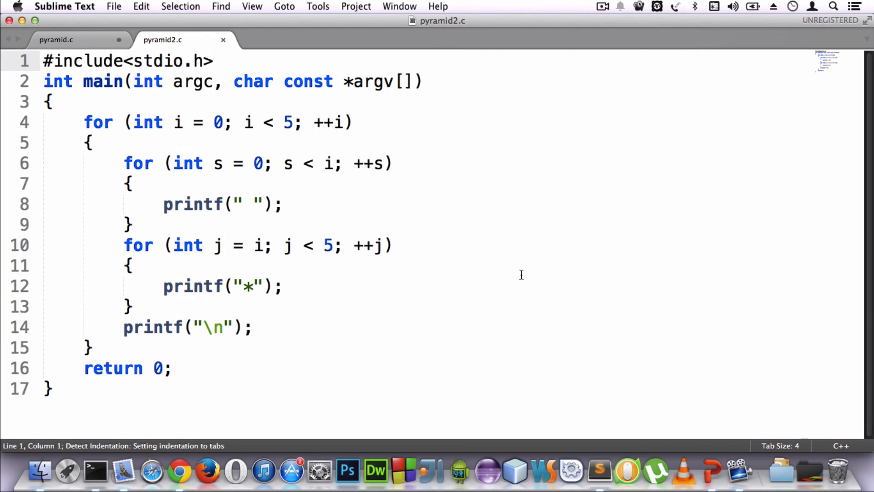
mouse_move(334, 184)
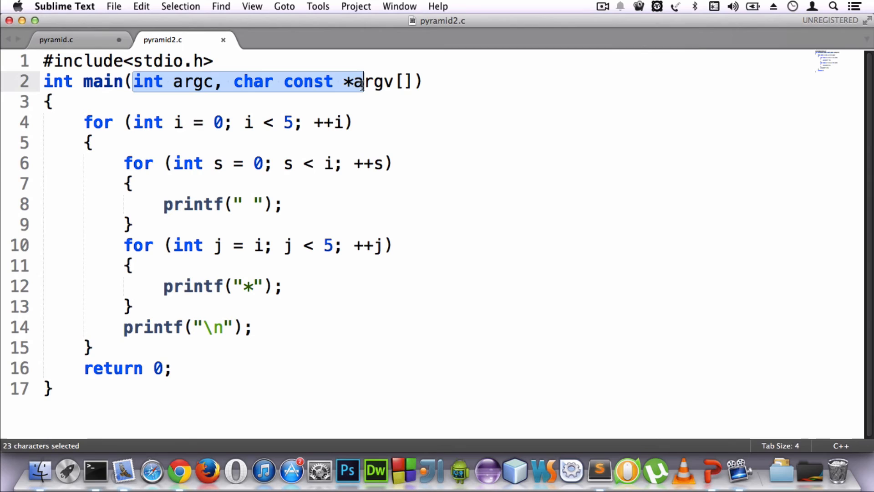
Remove main's argc/argv parameters and comment the outer loop //rows 0,1,2,3,4
key(Delete)
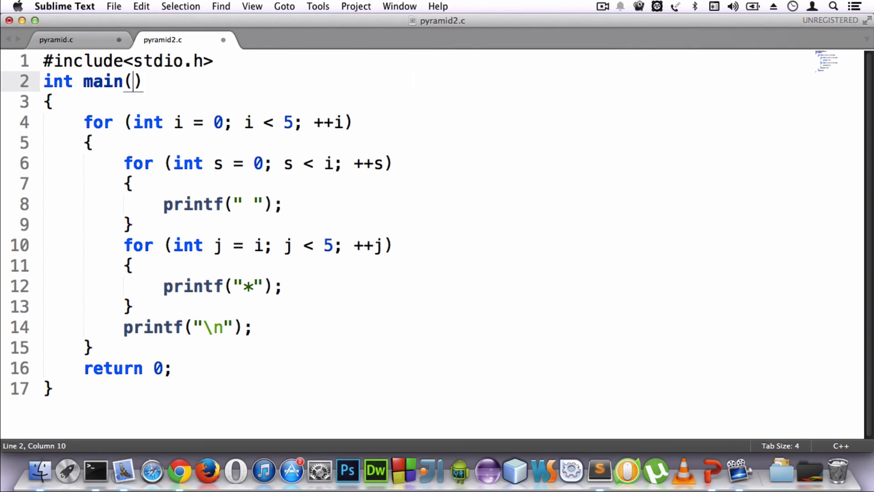
text(//)
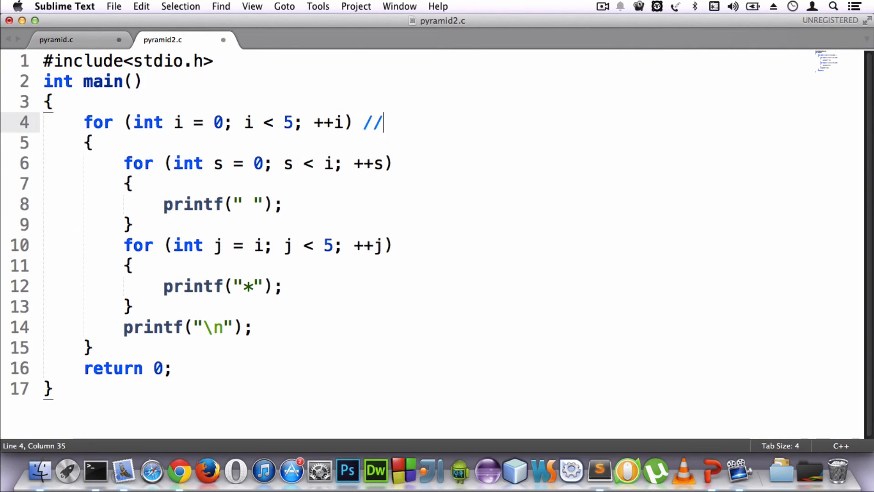
text(rows)
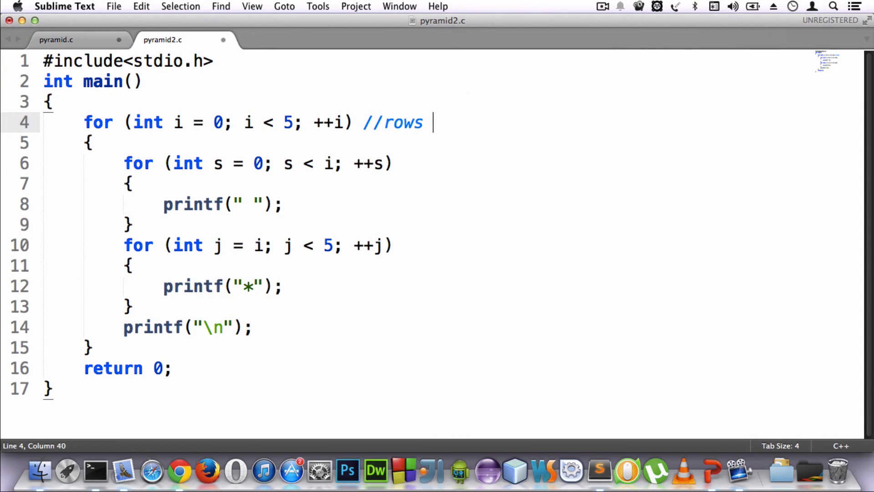
text(0)
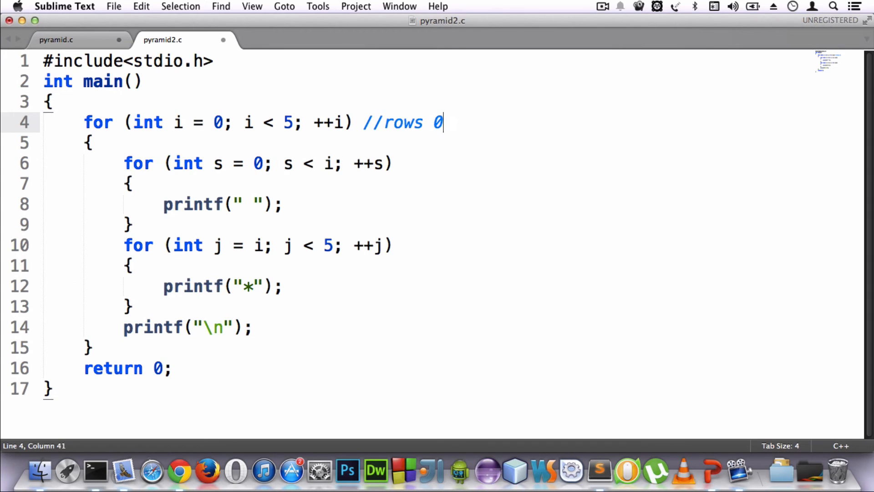
text(,1,2,3,4)
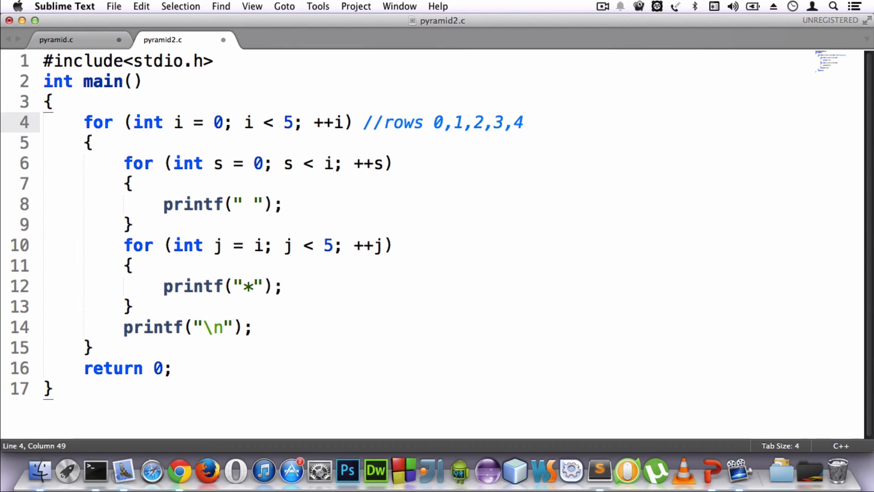
mouse_move(172, 164)
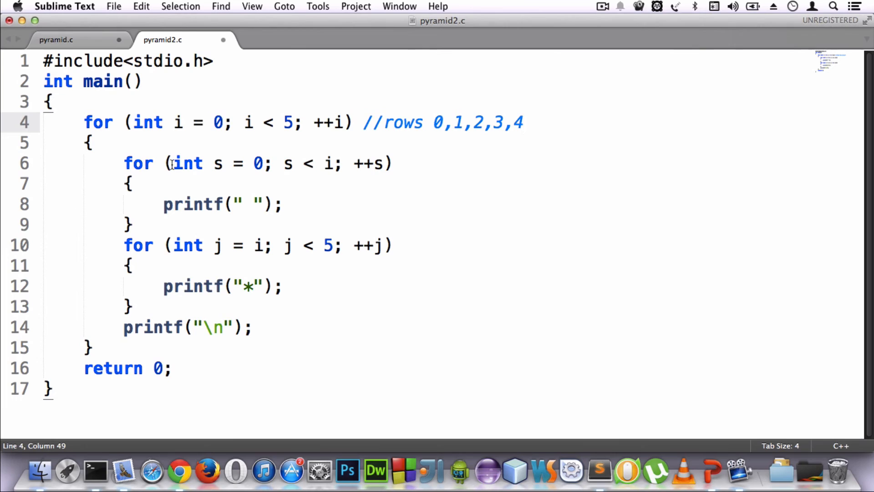
Comment the spaces loop as //space
click(89, 142)
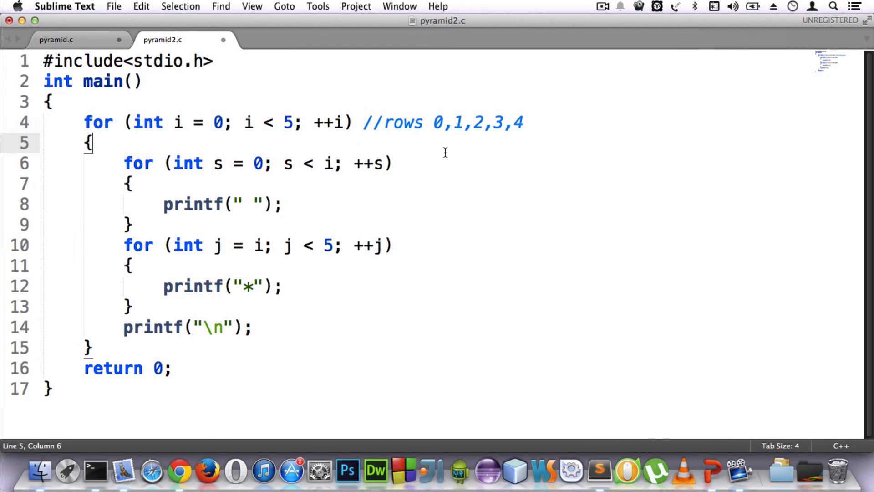
text(//)
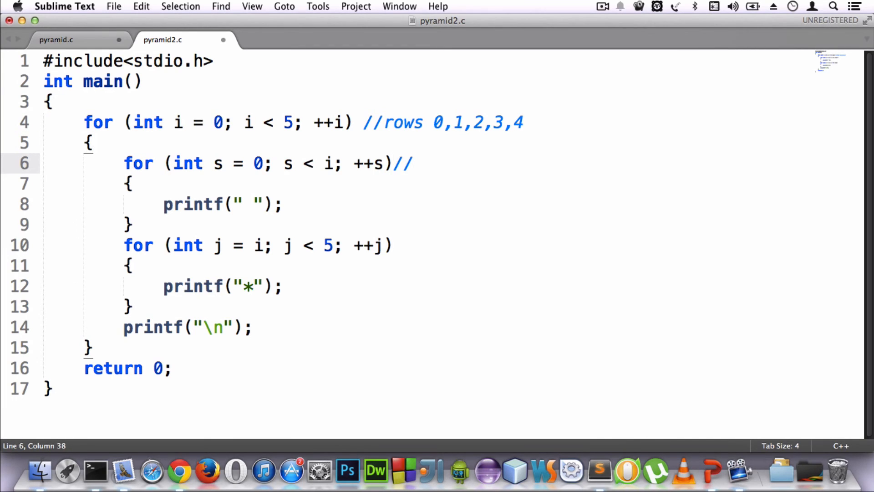
text(space)
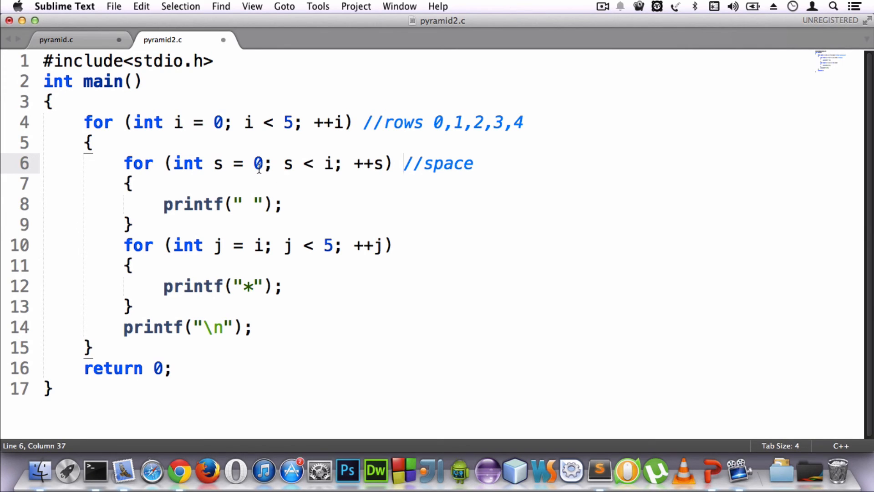
double_click(256, 163)
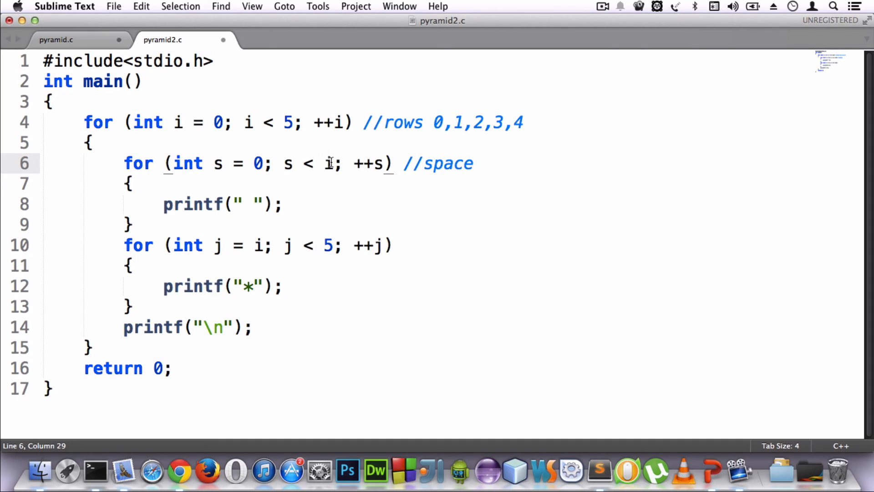
double_click(329, 163)
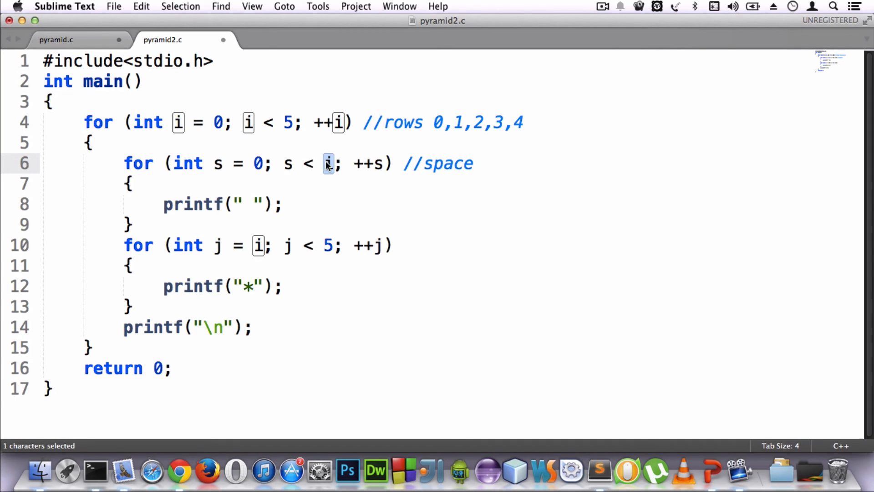
mouse_move(325, 167)
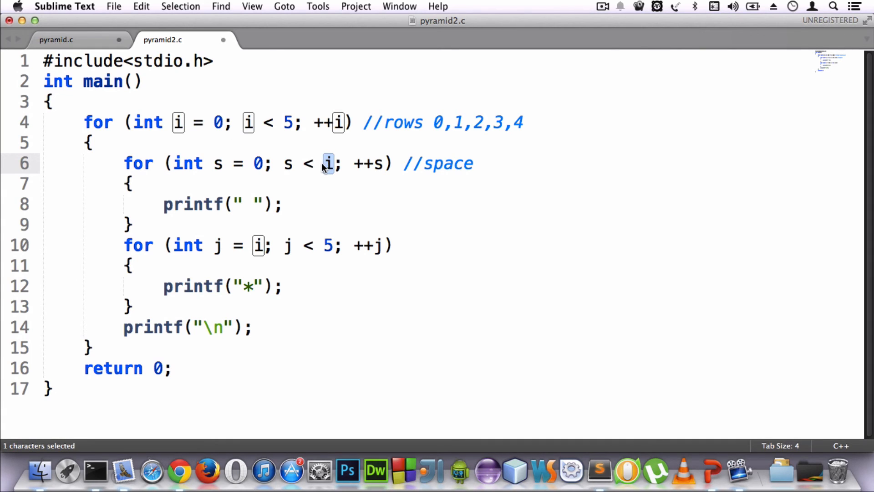
mouse_move(299, 165)
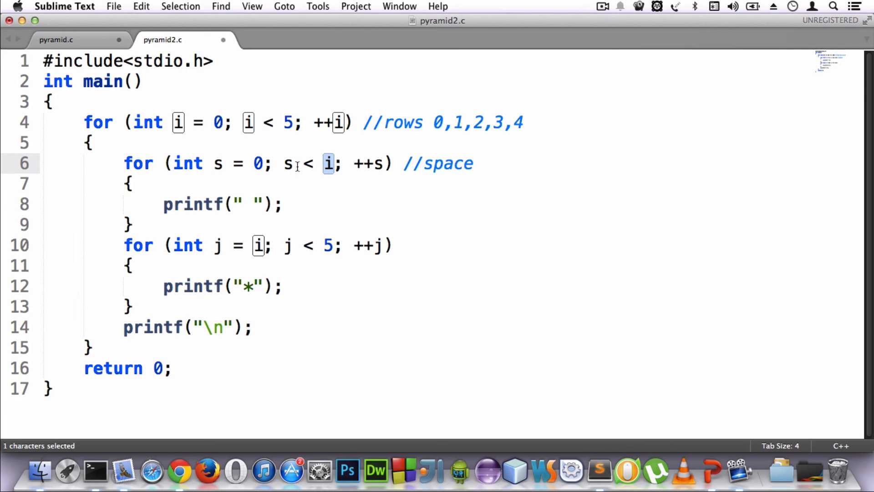
click(328, 163)
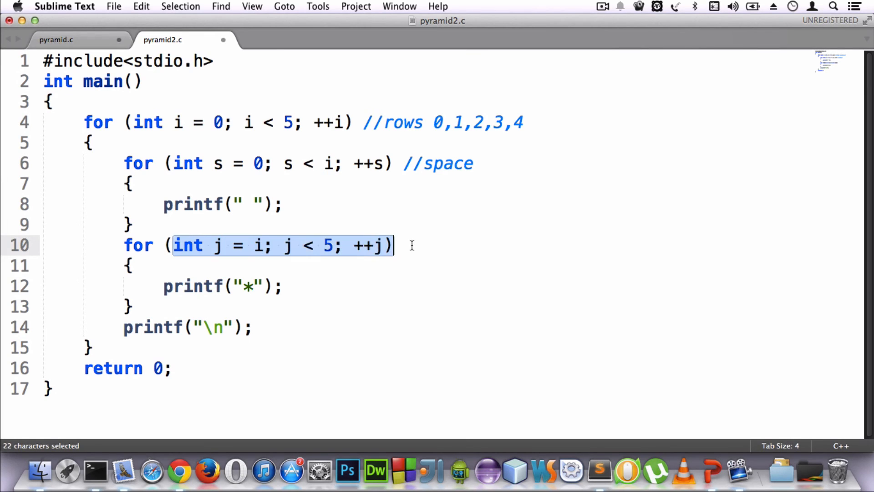
Comment the line 10 star loop as //star 0,1,2,3,4
text(//)
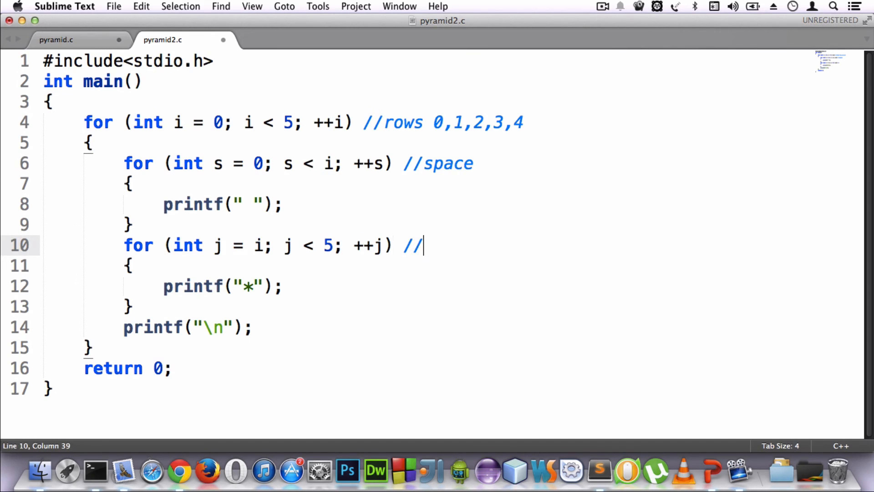
text(star)
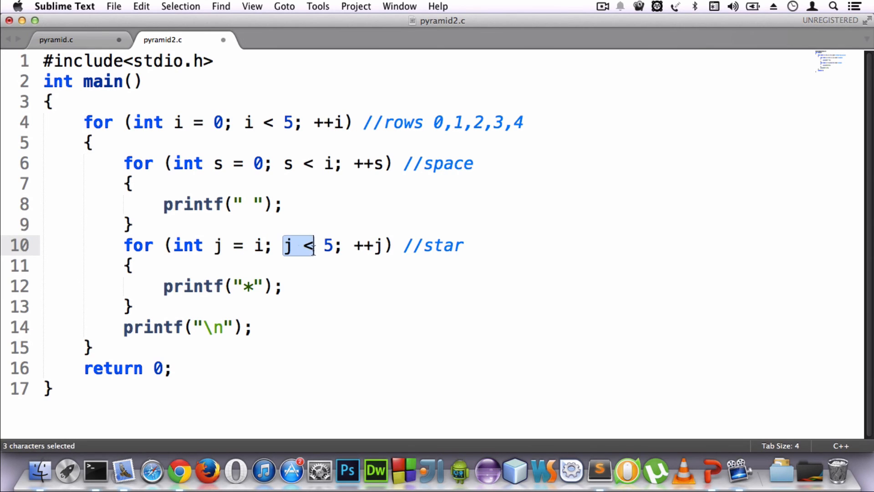
click(473, 245)
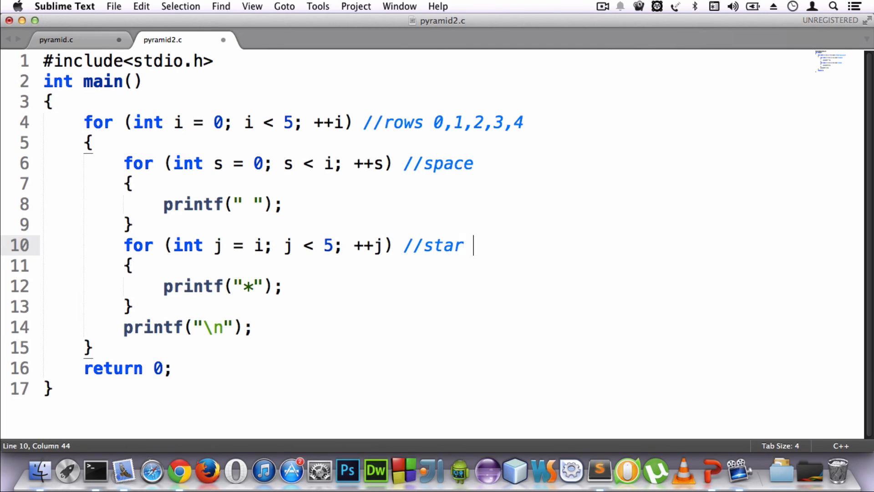
text(0,1,2)
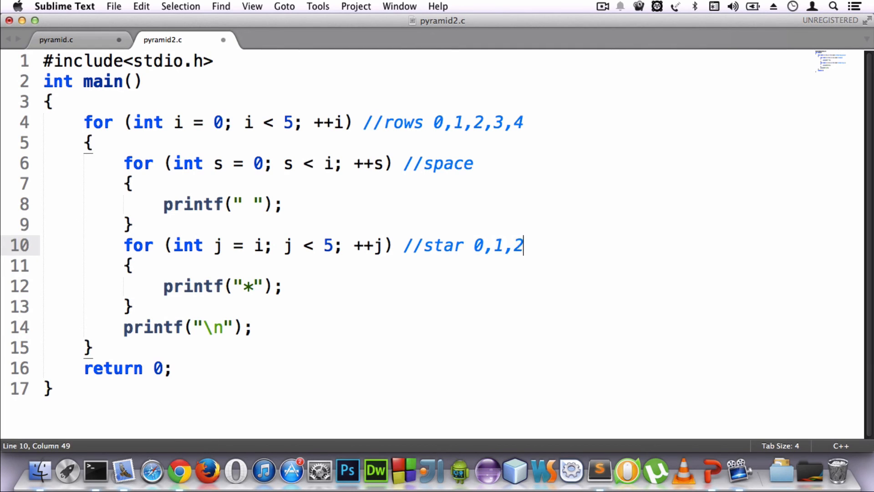
text(,3,4)
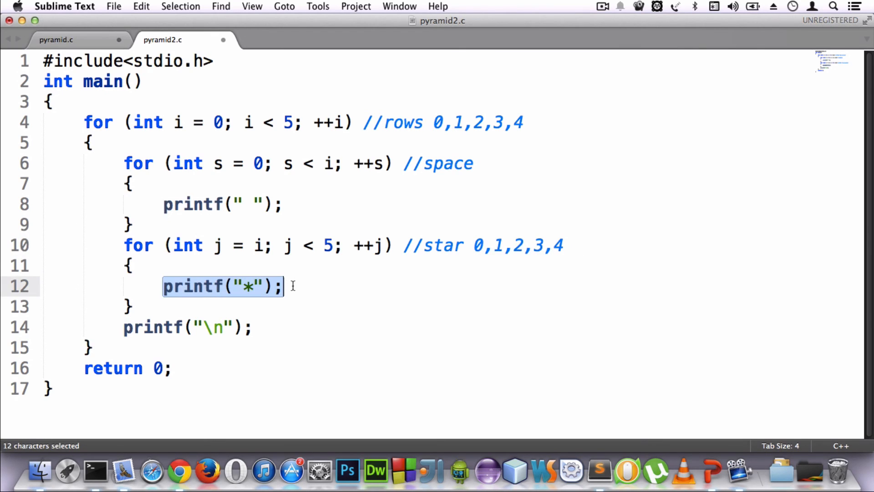
click(284, 286)
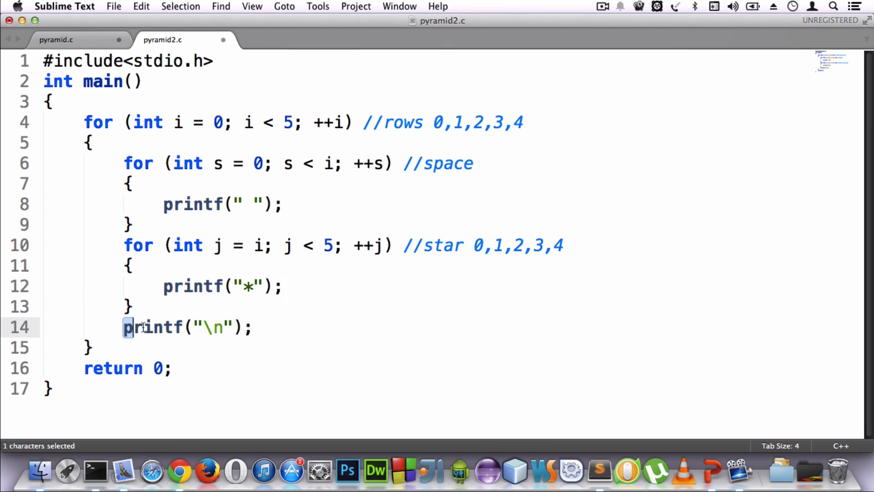
click(281, 327)
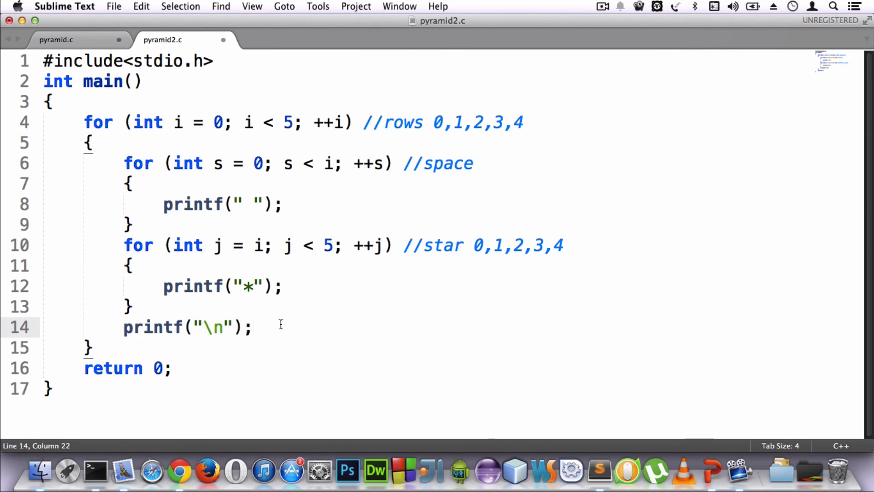
mouse_move(223, 146)
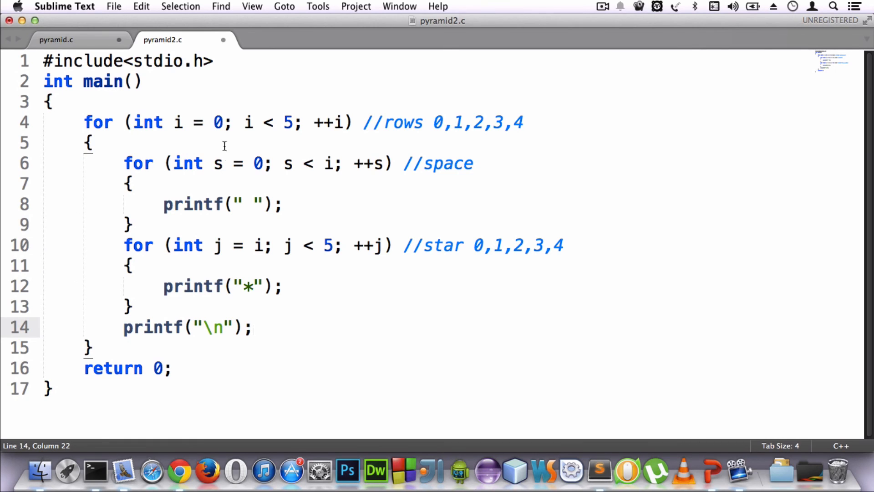
mouse_move(256, 163)
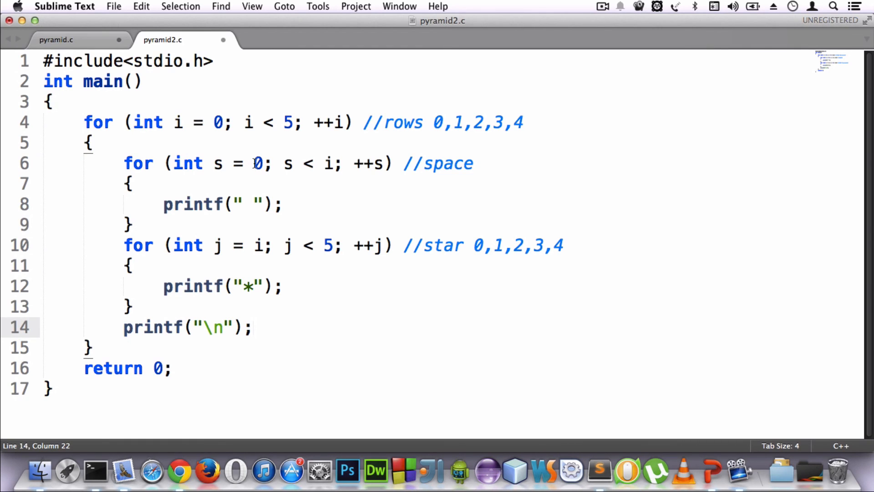
mouse_move(332, 163)
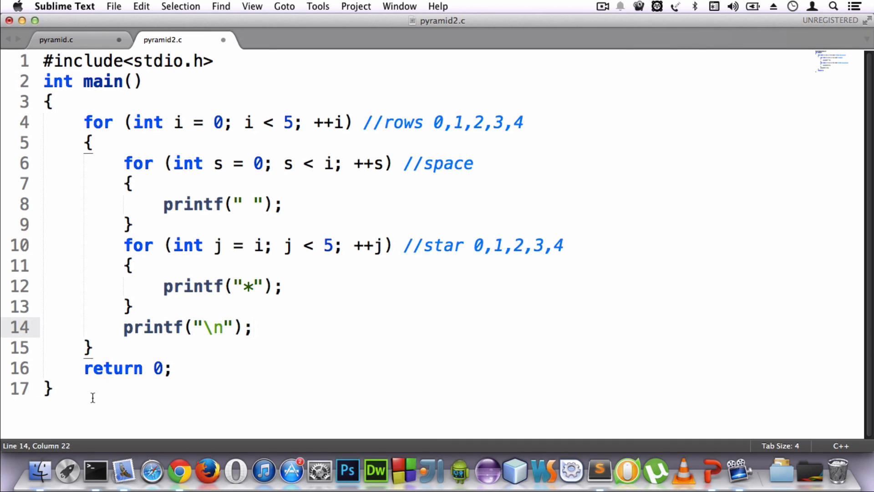
mouse_move(110, 430)
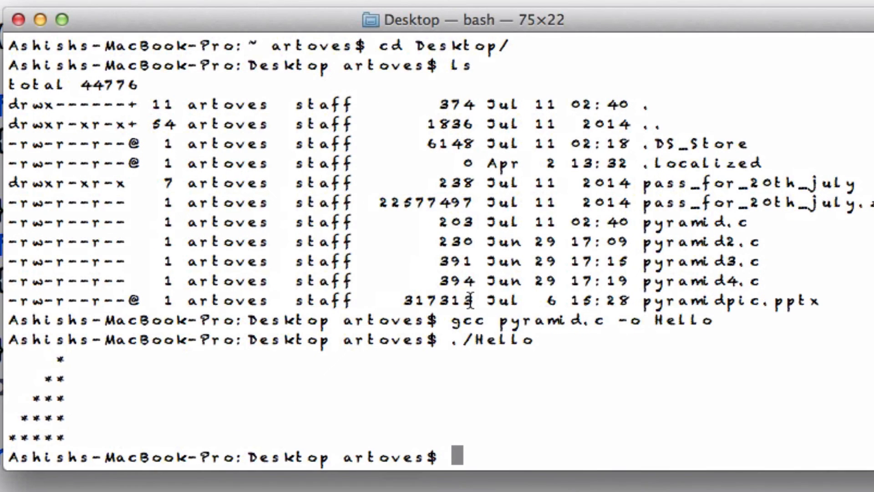
Clear the terminal and compile pyramid2.c with gcc into Hello2
text(clear)
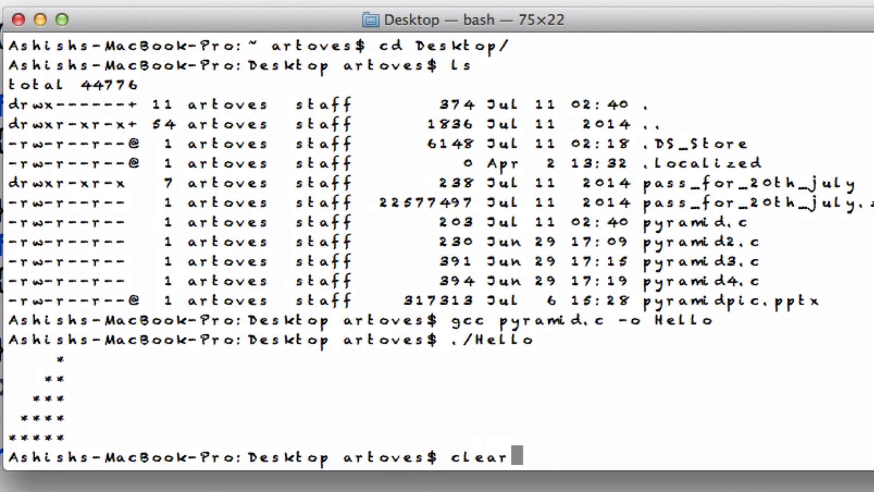
key(Return)
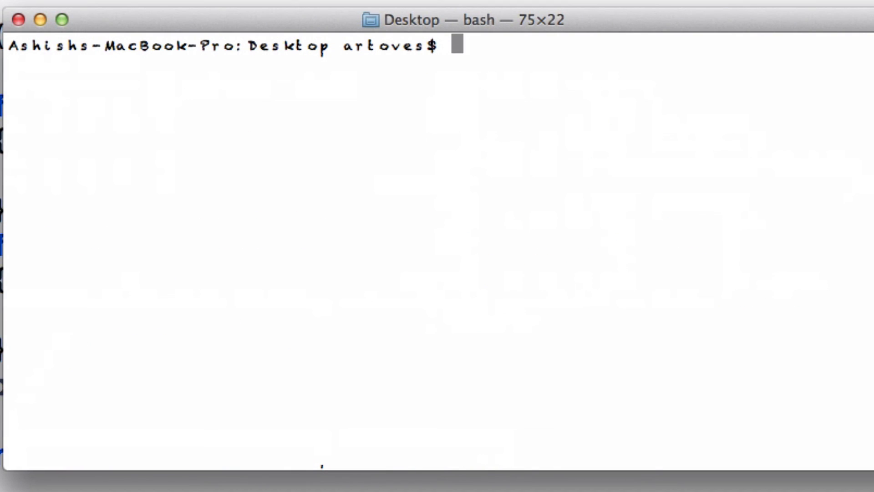
text(gcc p)
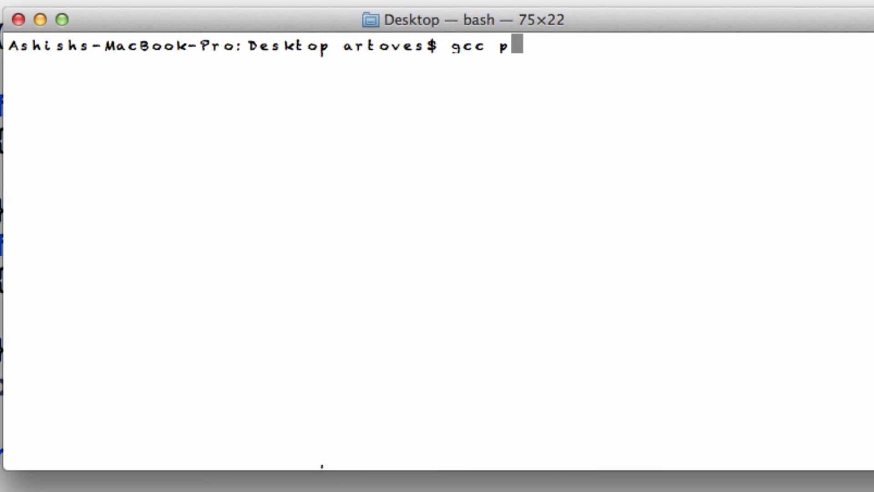
text(yramid2)
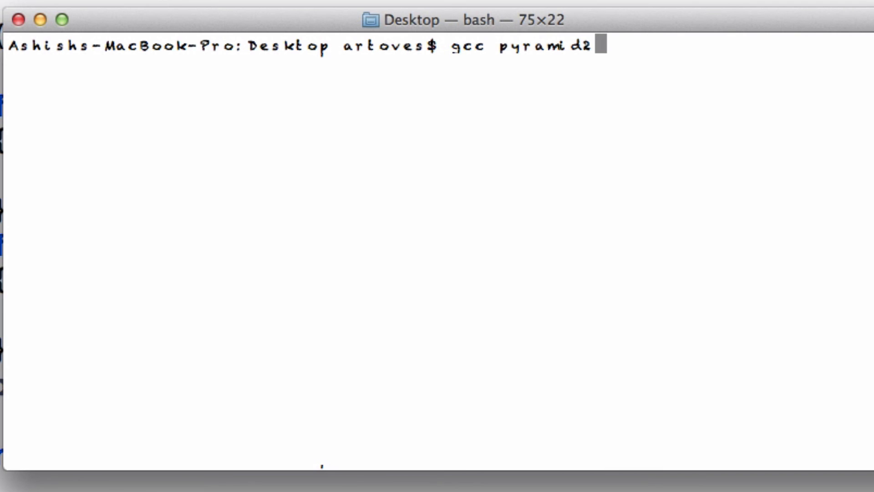
text(.c -o)
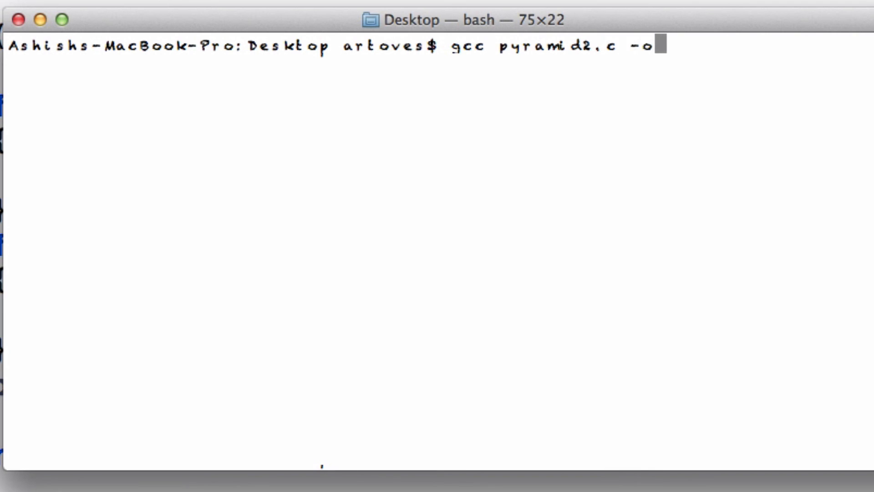
text(Hello)
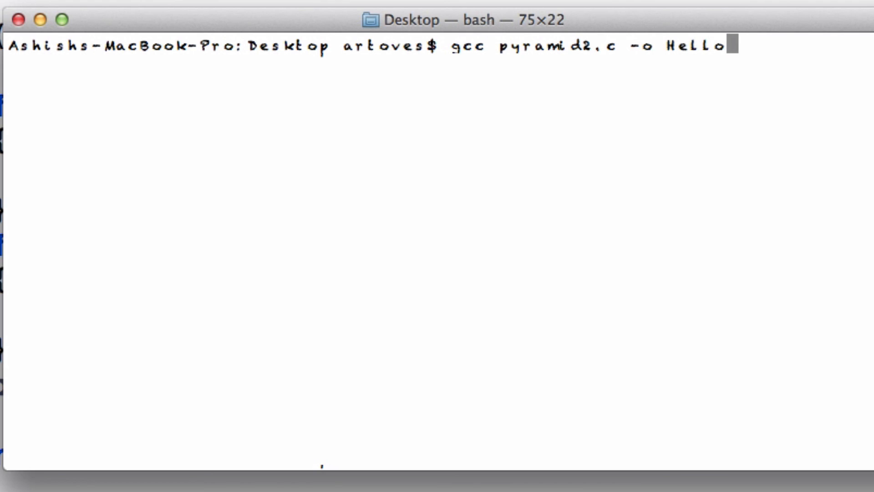
key(Return)
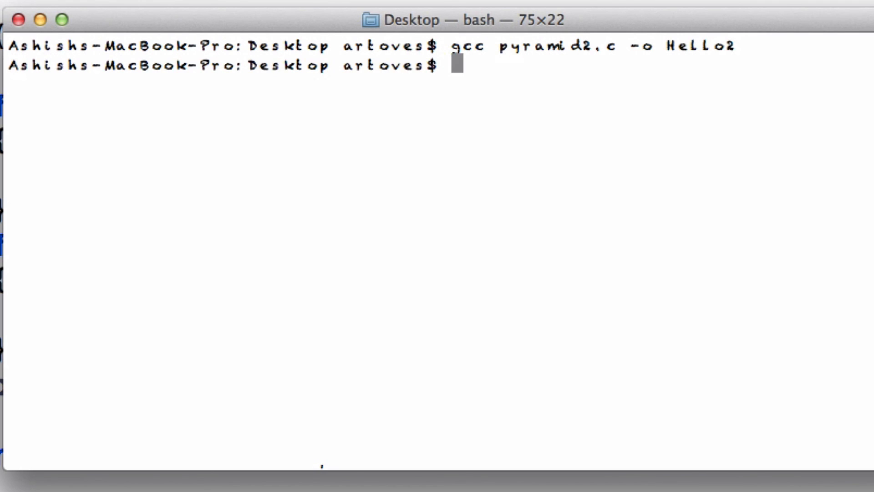
Enter ./Hello2 at the prompt
text(./)
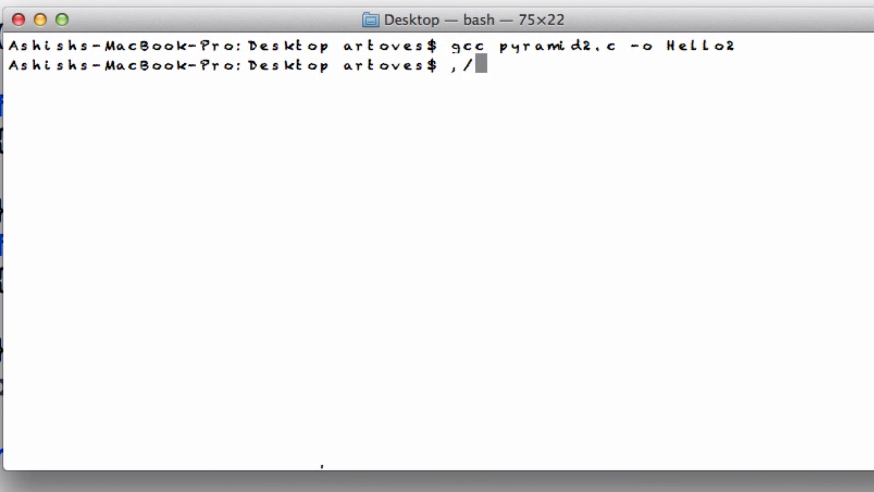
text(.)
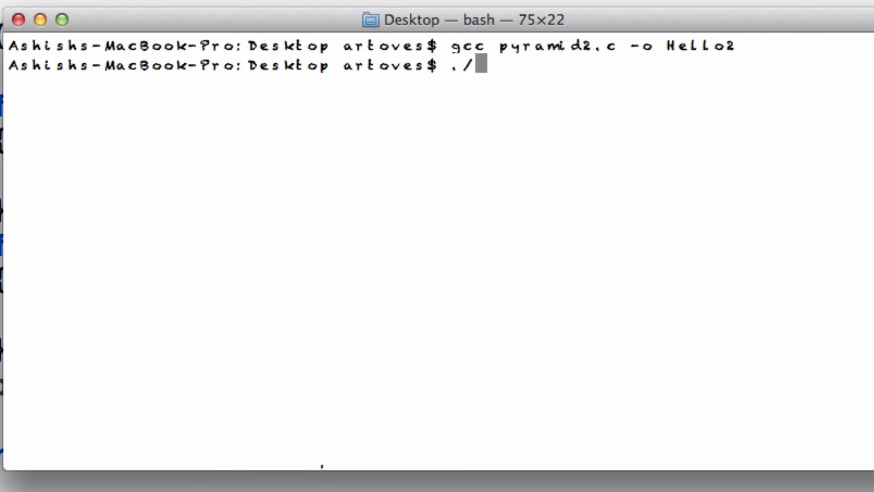
text(Hello2)
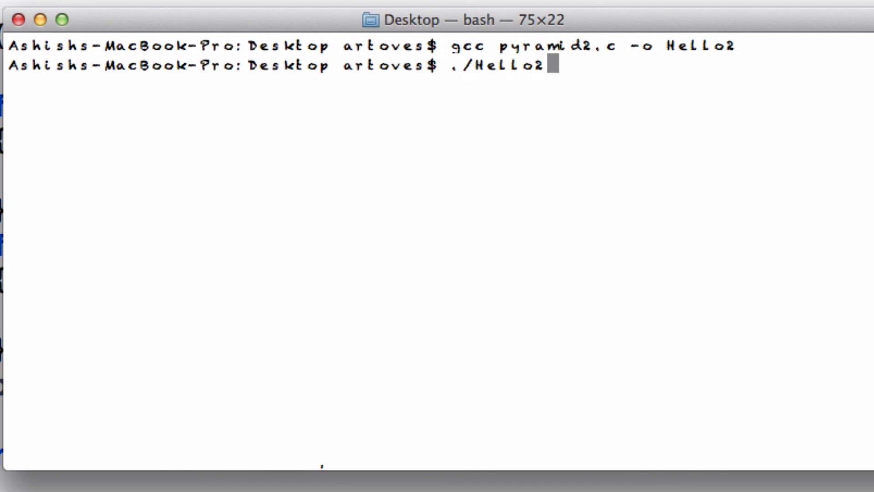